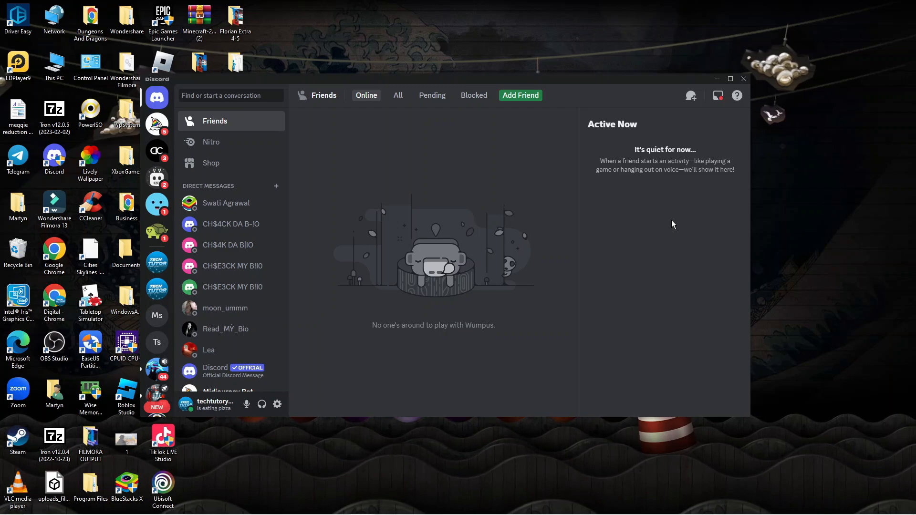
Open techtutor's server on its general channel from the server sidebar
left_click(730, 79)
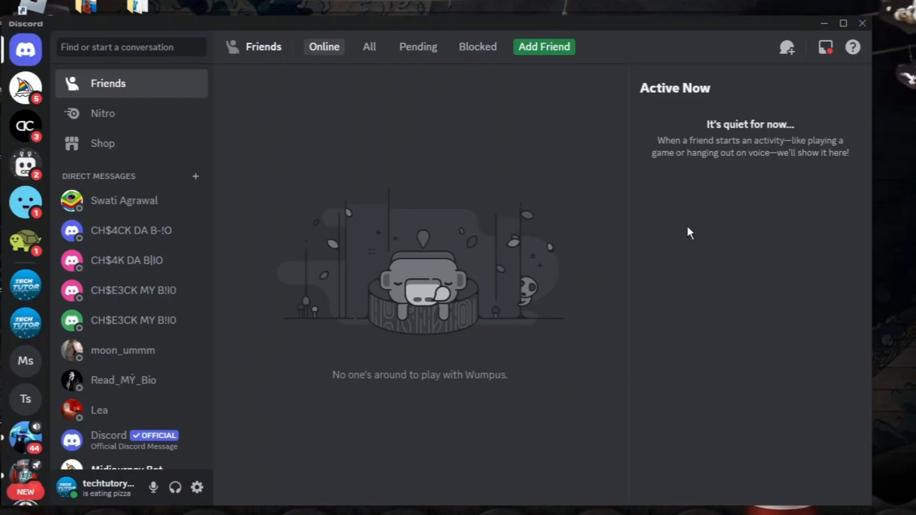
mouse_move(25, 242)
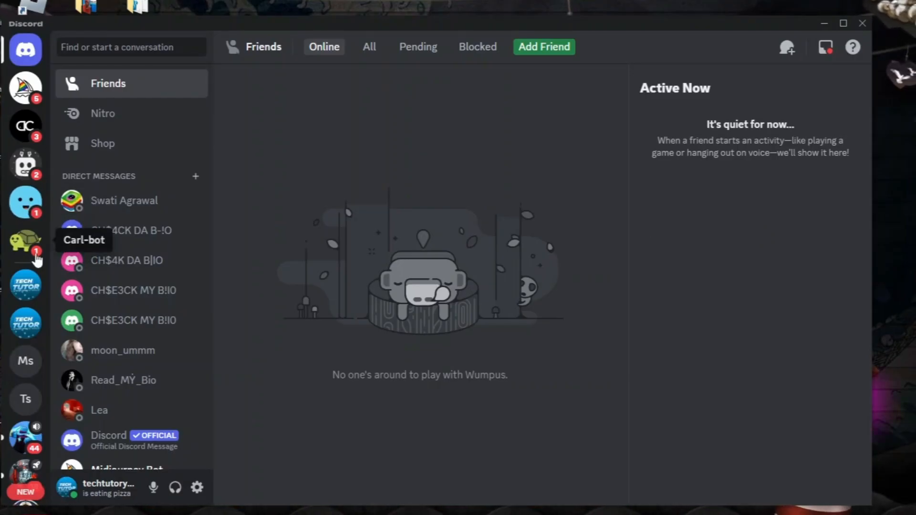
mouse_move(26, 286)
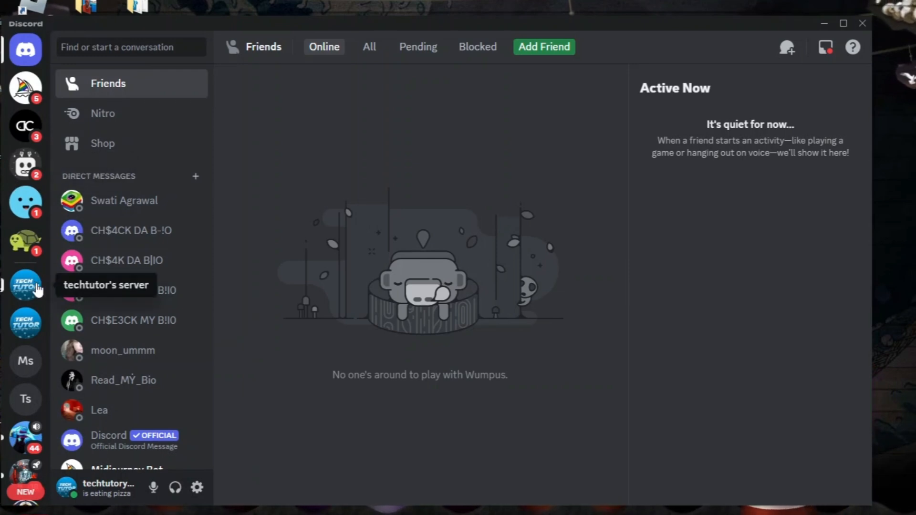
left_click(25, 286)
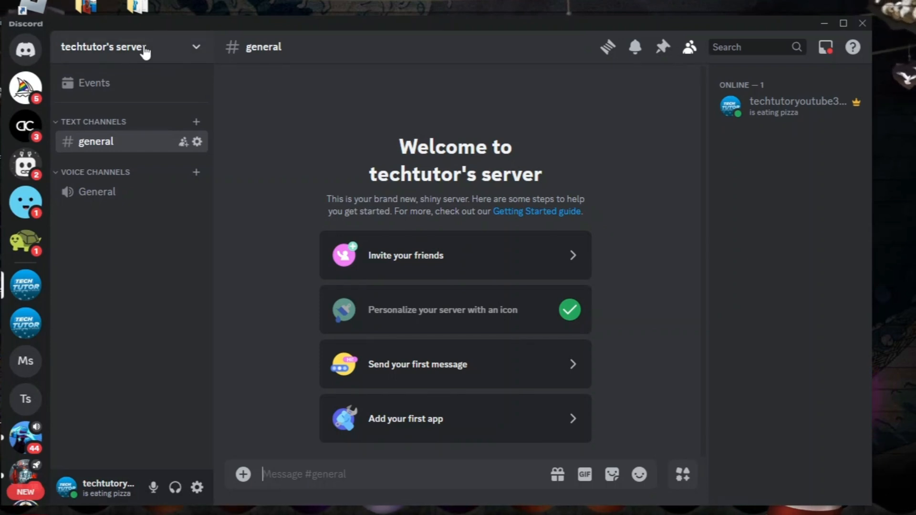
Open Server Settings for techtutor's server from the server name menu and scroll the sidebar
left_click(117, 46)
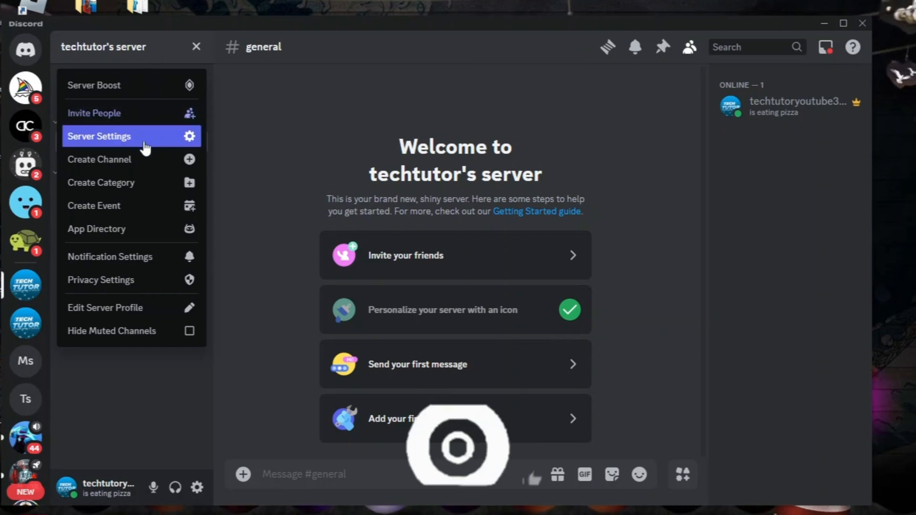
left_click(99, 136)
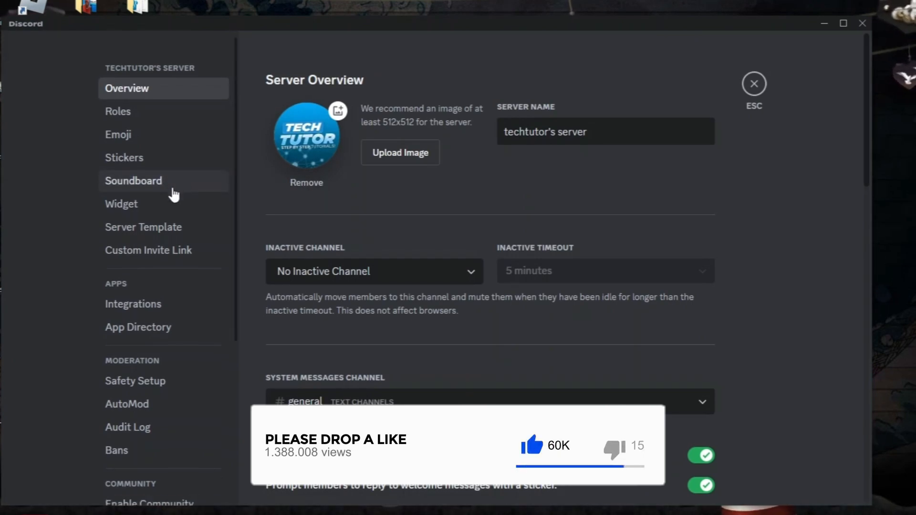
scroll("down", 3)
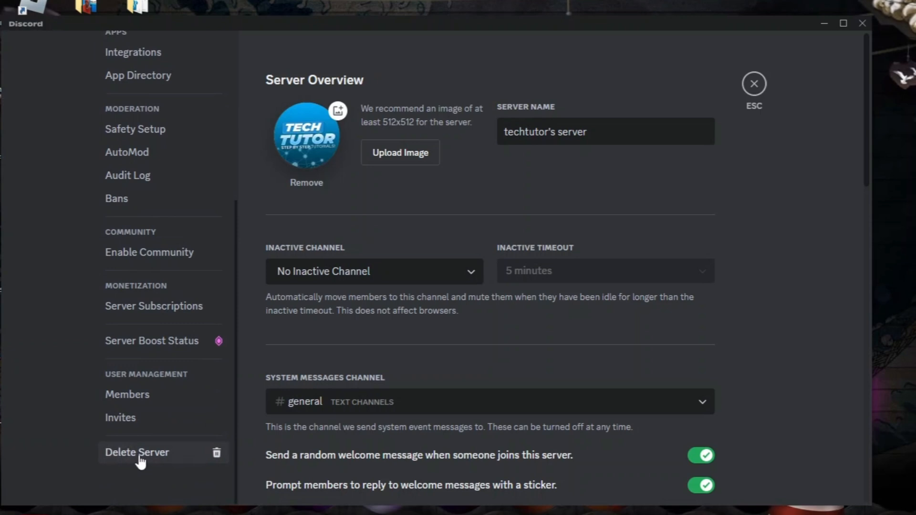
mouse_move(168, 457)
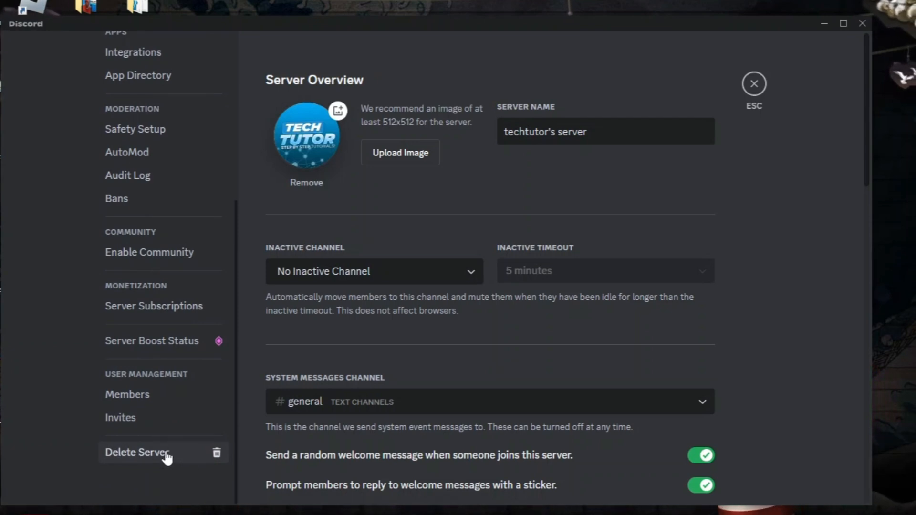
Choose Delete Server and enter "techtutor's server" as the confirmation name
left_click(137, 452)
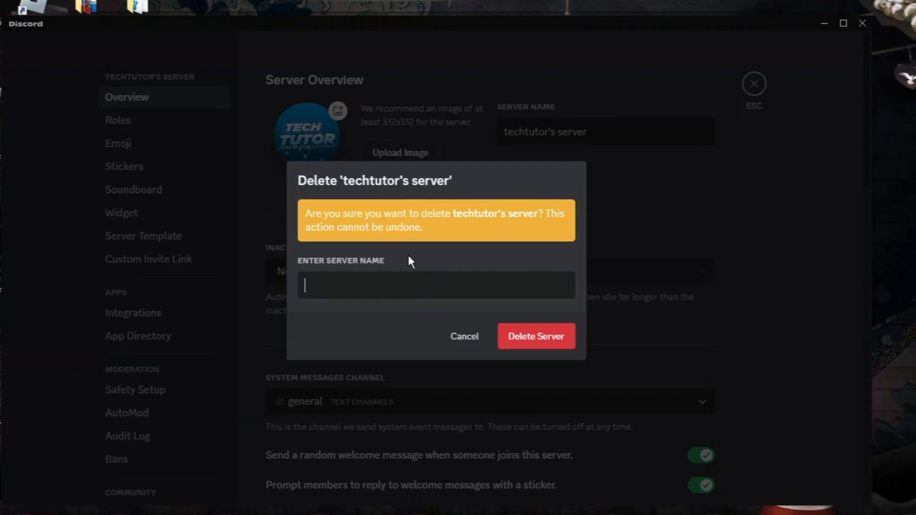
mouse_move(323, 226)
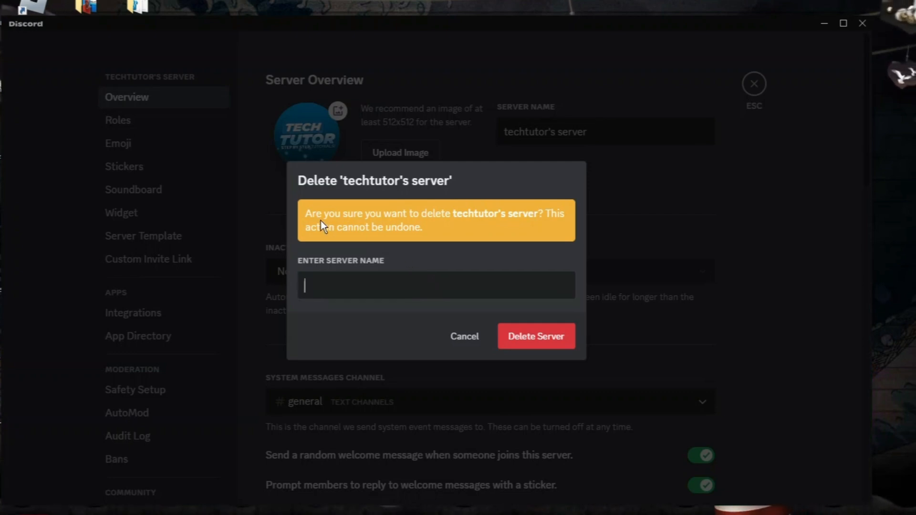
mouse_move(523, 227)
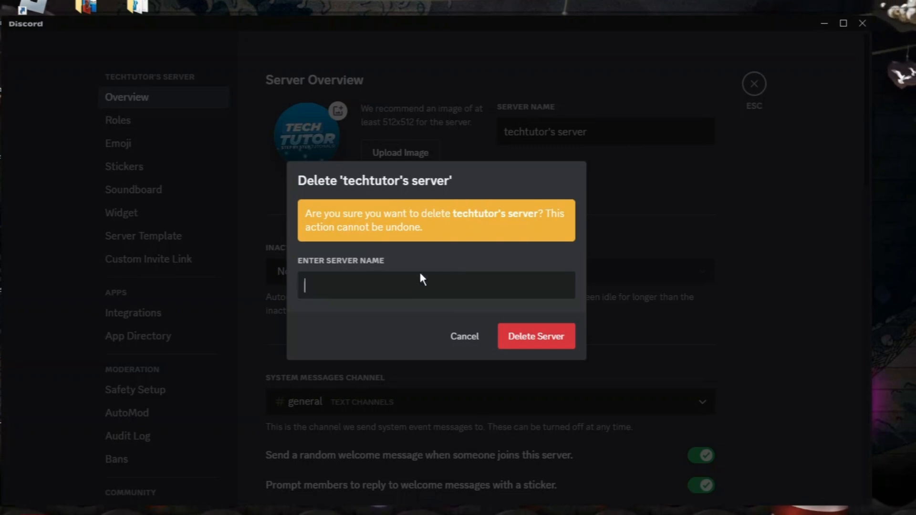
type("ty")
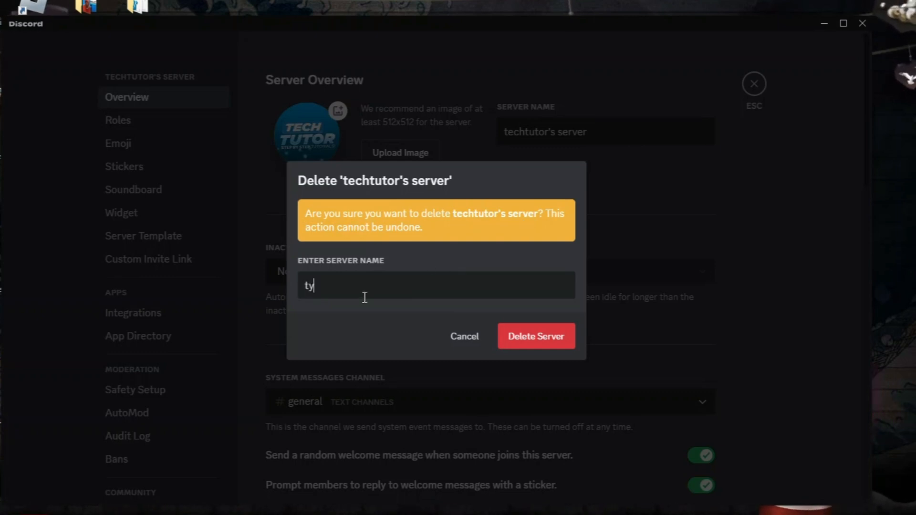
type("echtuto")
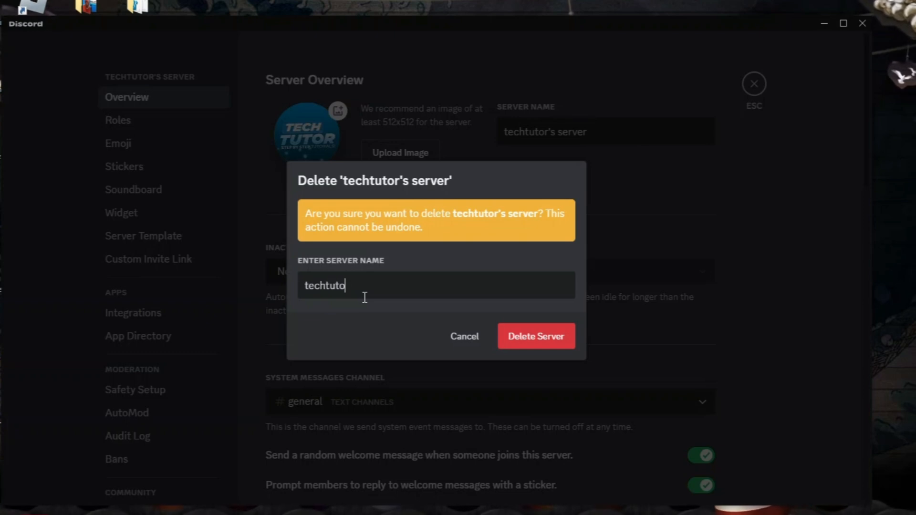
type("r's server")
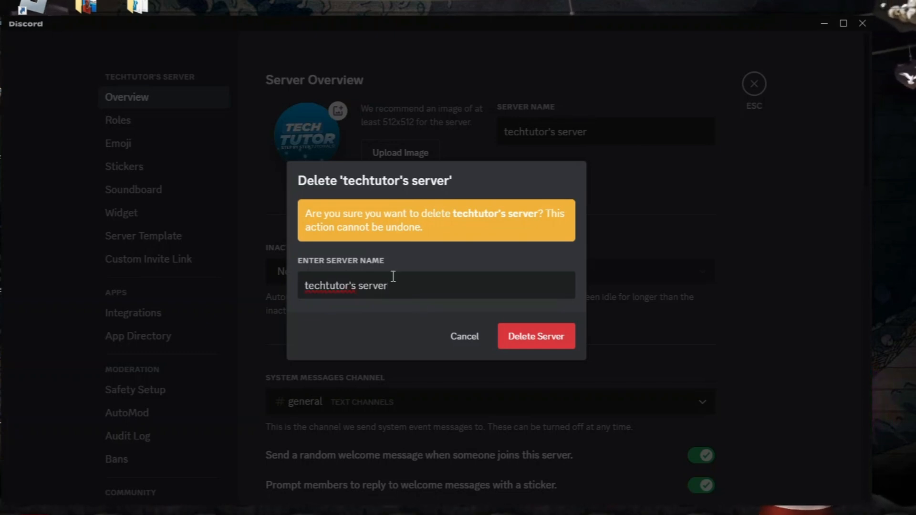
mouse_move(447, 228)
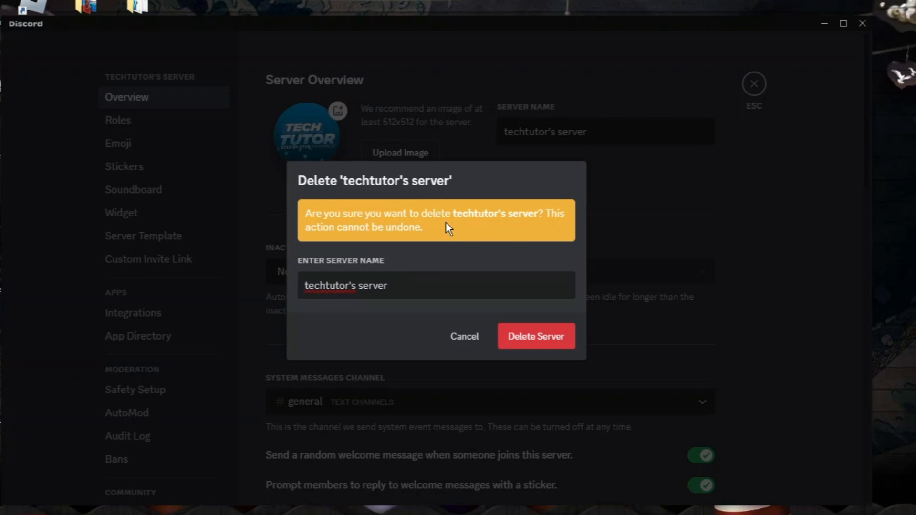
mouse_move(609, 303)
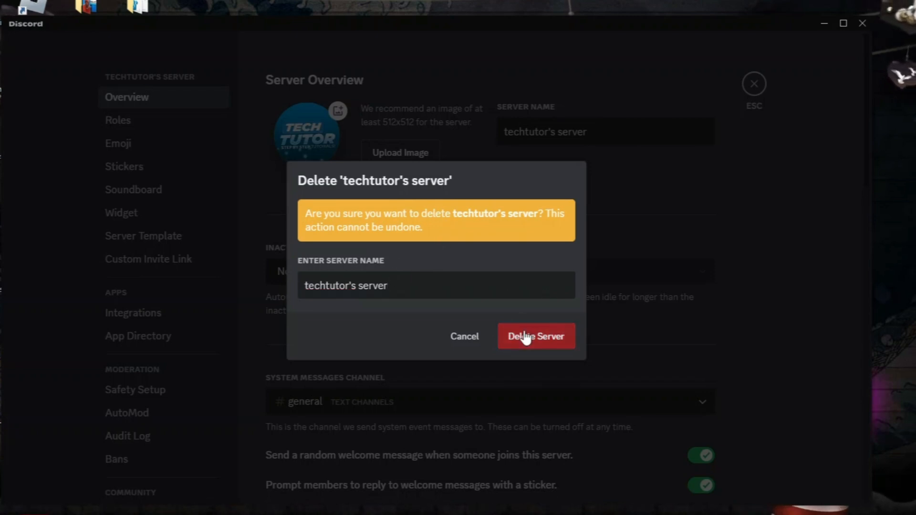
Confirm permanent deletion of techtutor's server and return to the Friends home screen
left_click(535, 336)
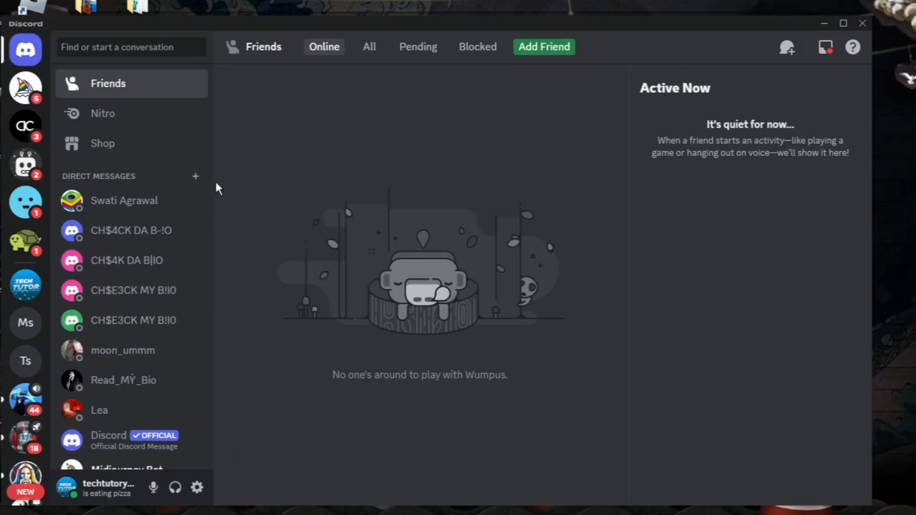
mouse_move(25, 323)
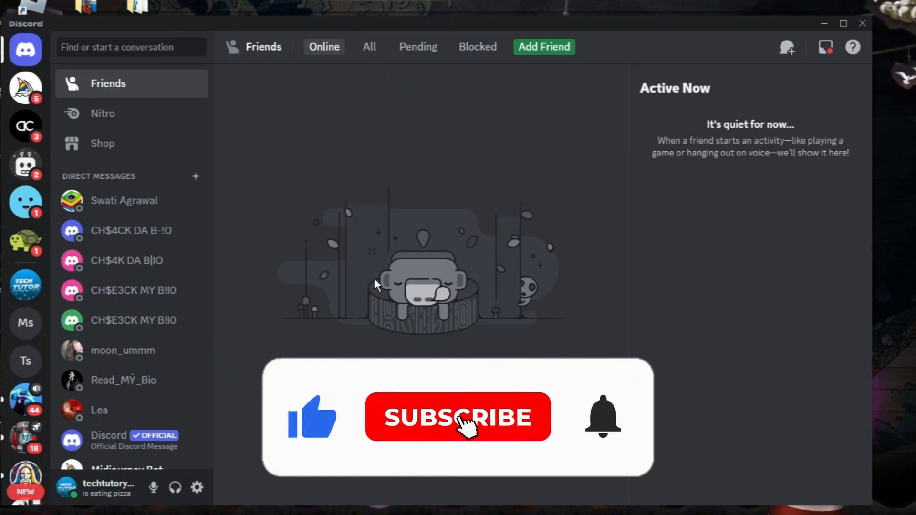
left_click(457, 418)
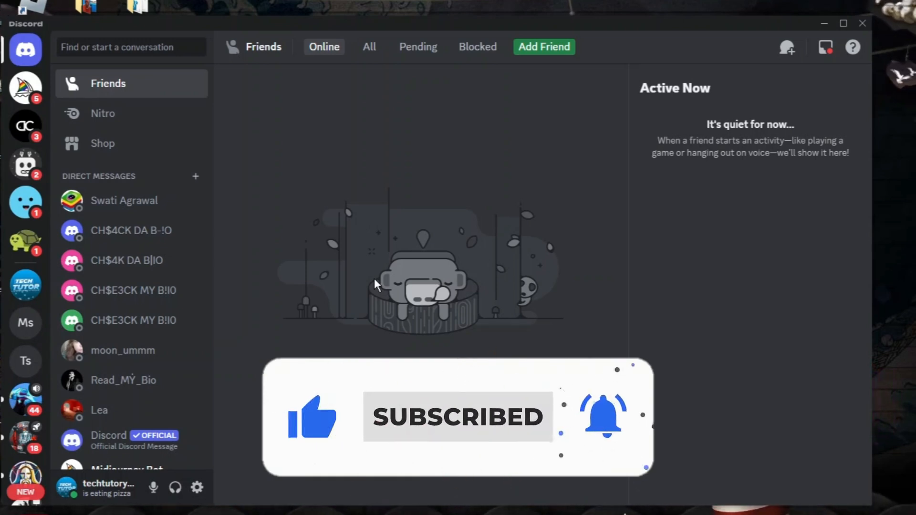